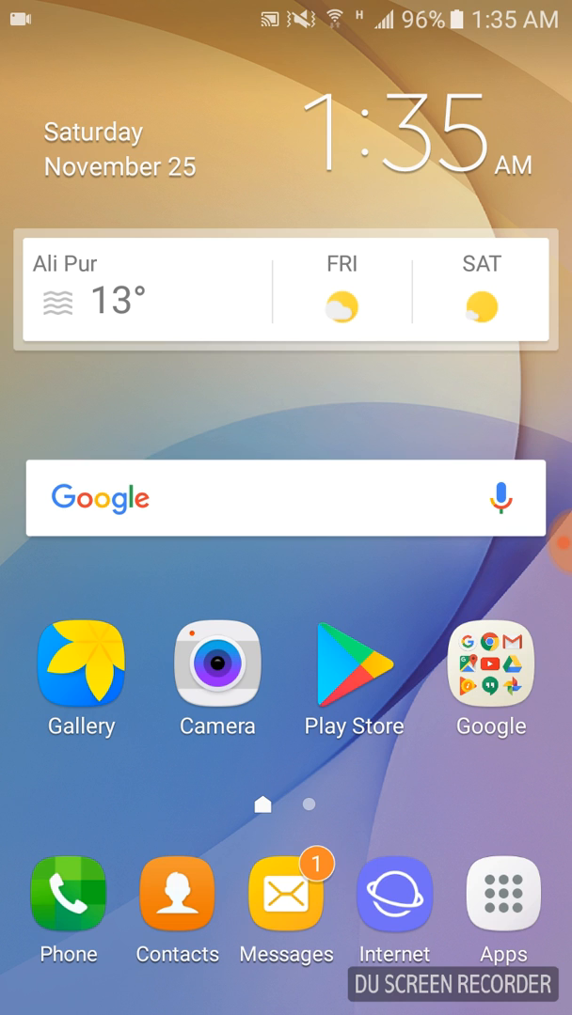
Step: Open Play Store and reach the Termux listing via the recent 'termux' search
click(353, 667)
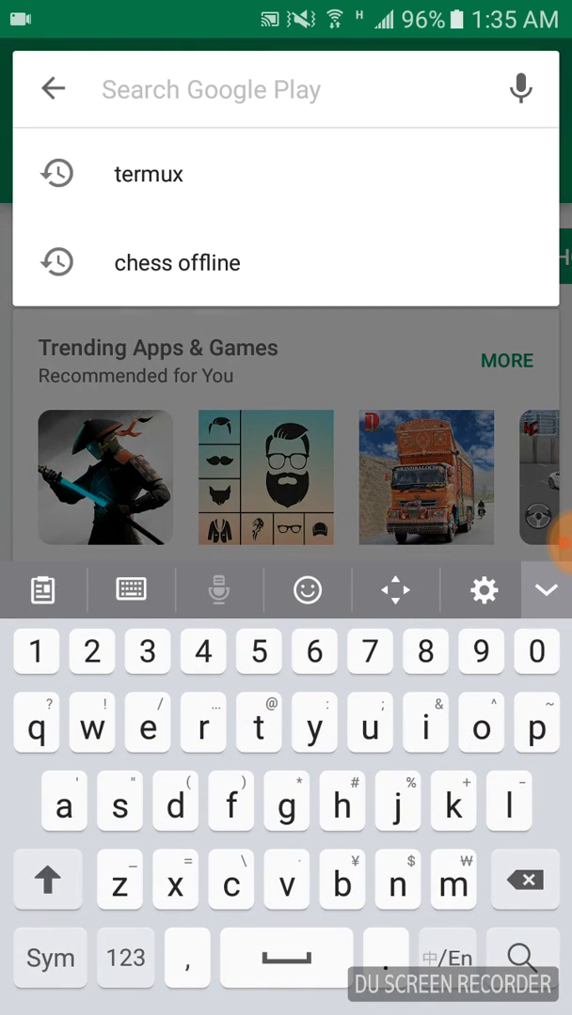
click(149, 173)
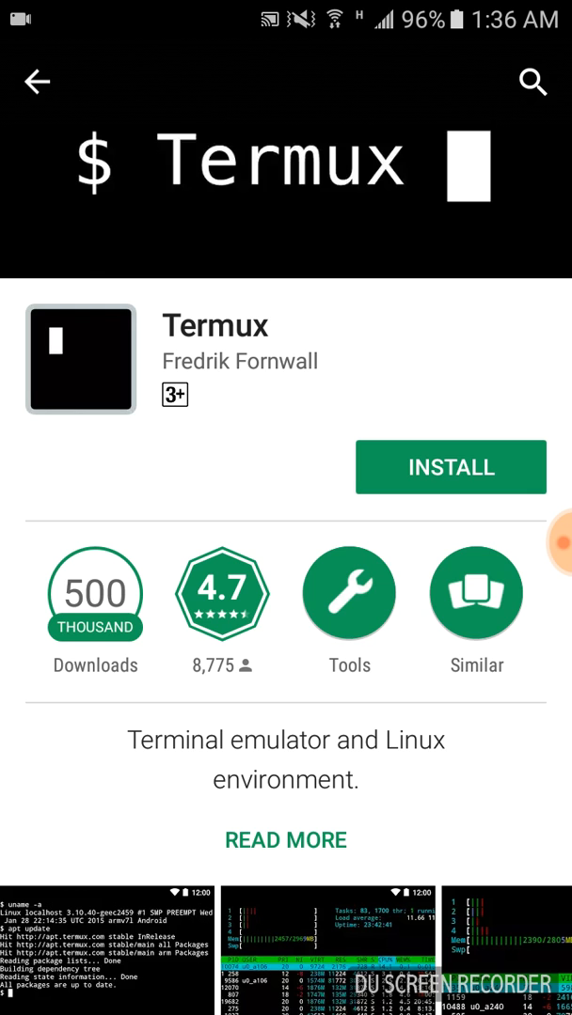
Step: Install Termux from its Play Store page and launch it to the welcome screen
click(449, 467)
text(clea)
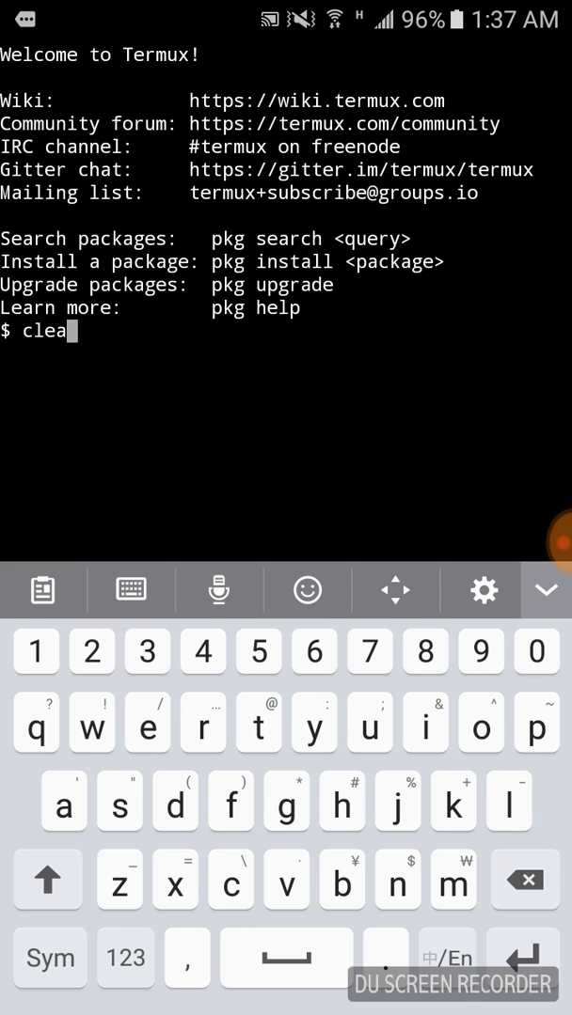
Step: Clear the terminal and run apt-get update to refresh the package lists
key(Enter)
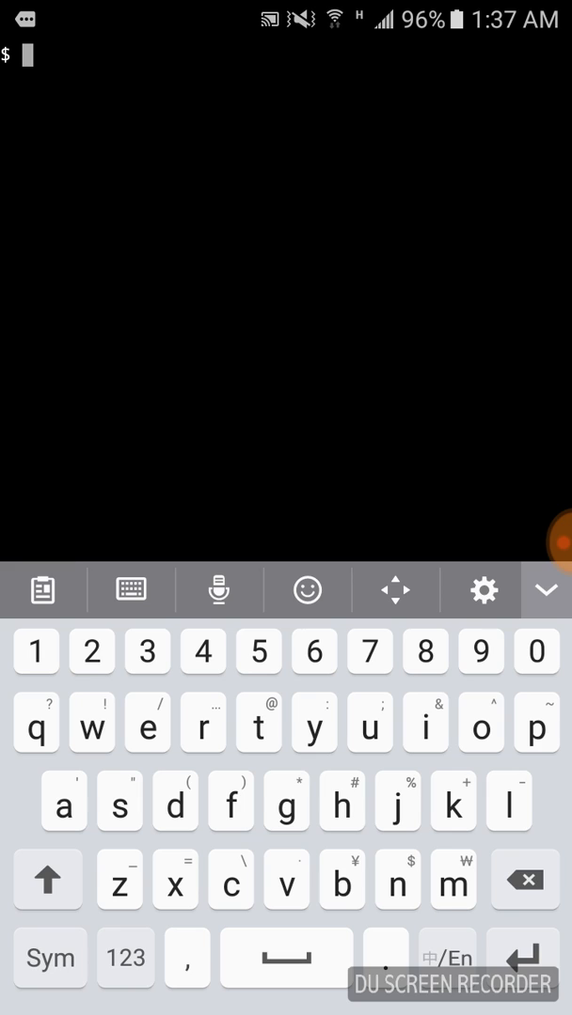
click(63, 803)
text(apt-)
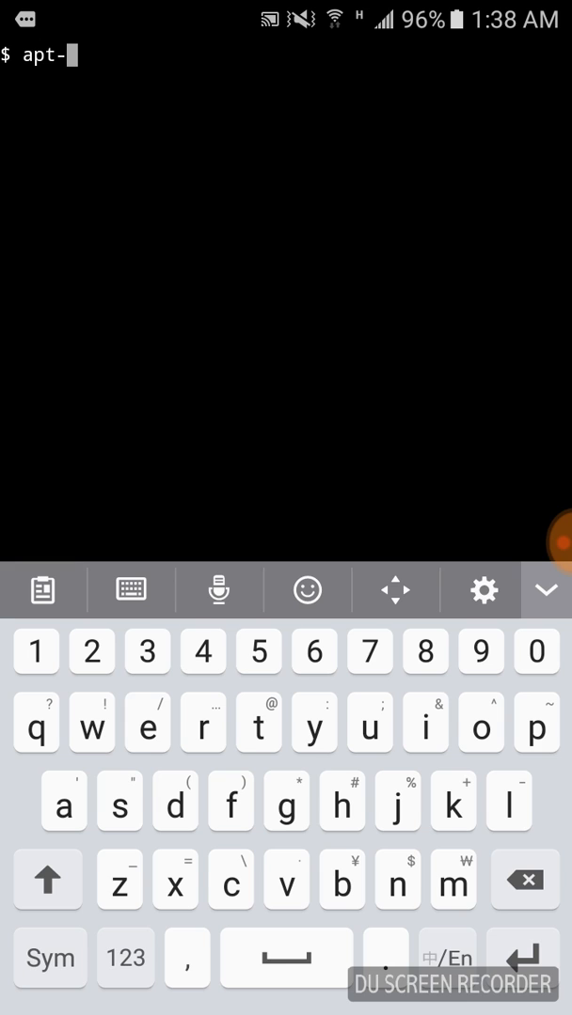
text(get up)
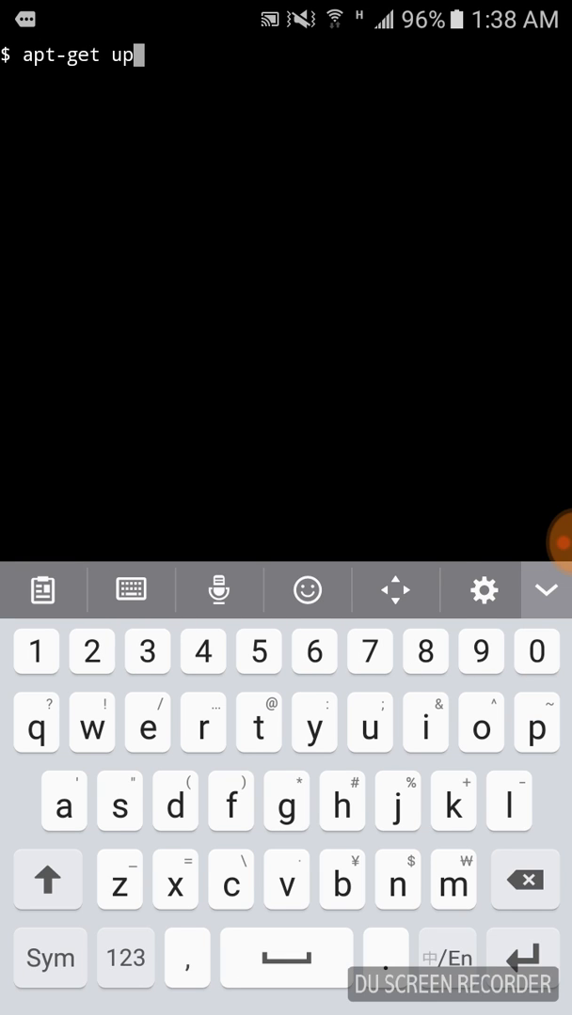
text(date)
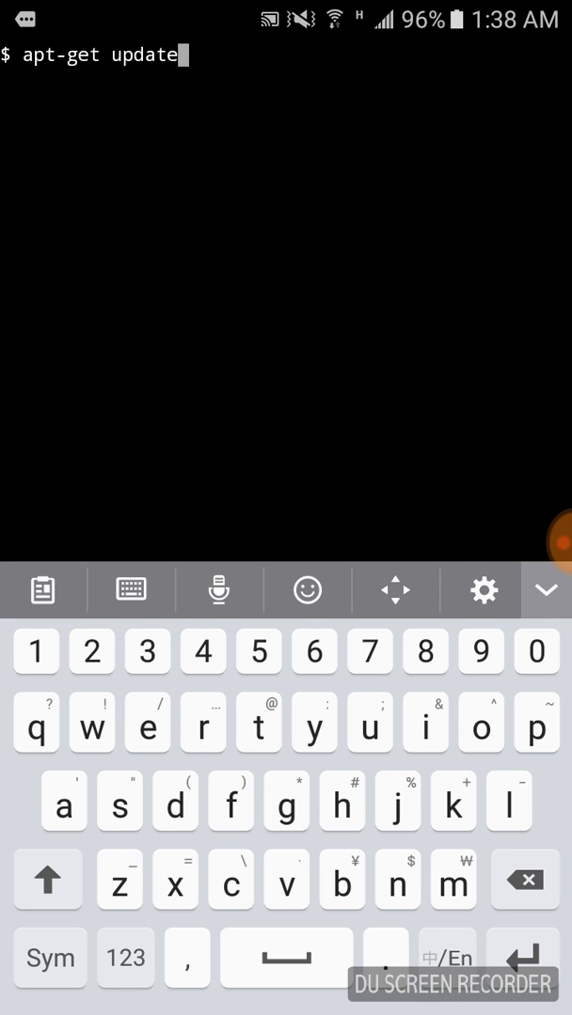
key(Enter)
text(clear)
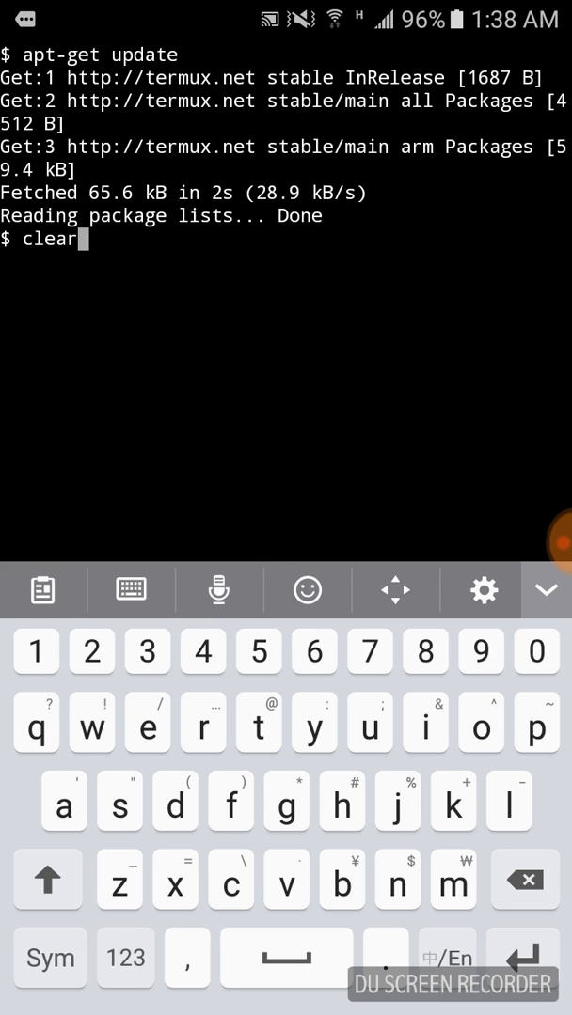
Step: Run apt-get install nmap and confirm the eight new packages with y
key(Enter)
text(apt-get install nmap)
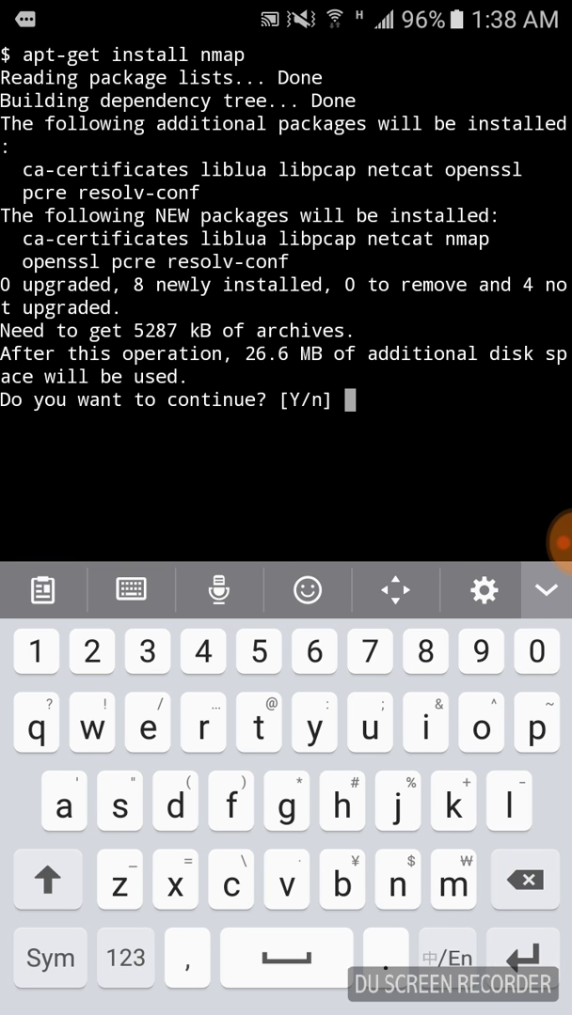
text(y)
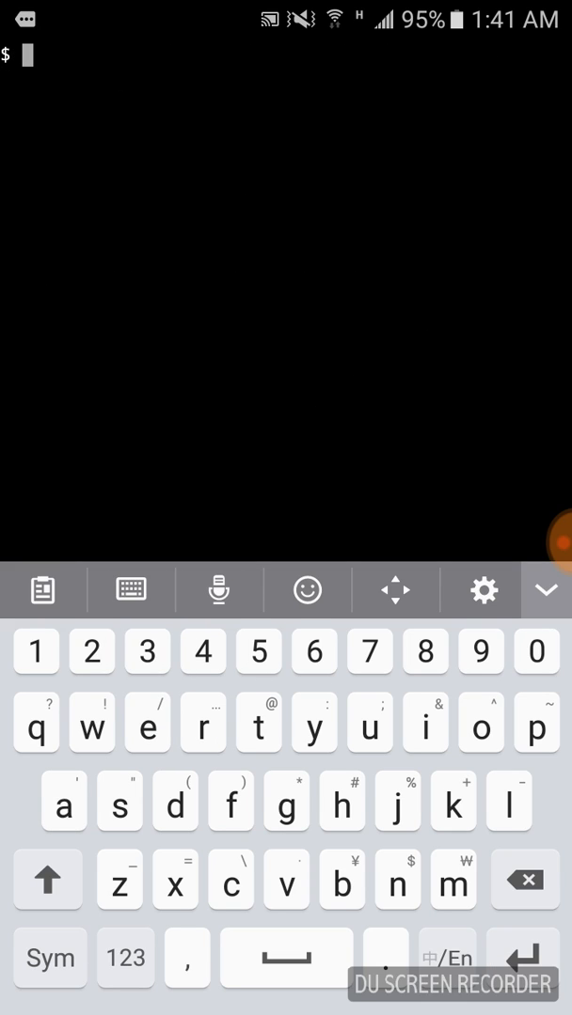
Step: Run ifconfig to show the wlan0 interface with IP 192.168.0.5 and its subnet mask
text(ifcon)
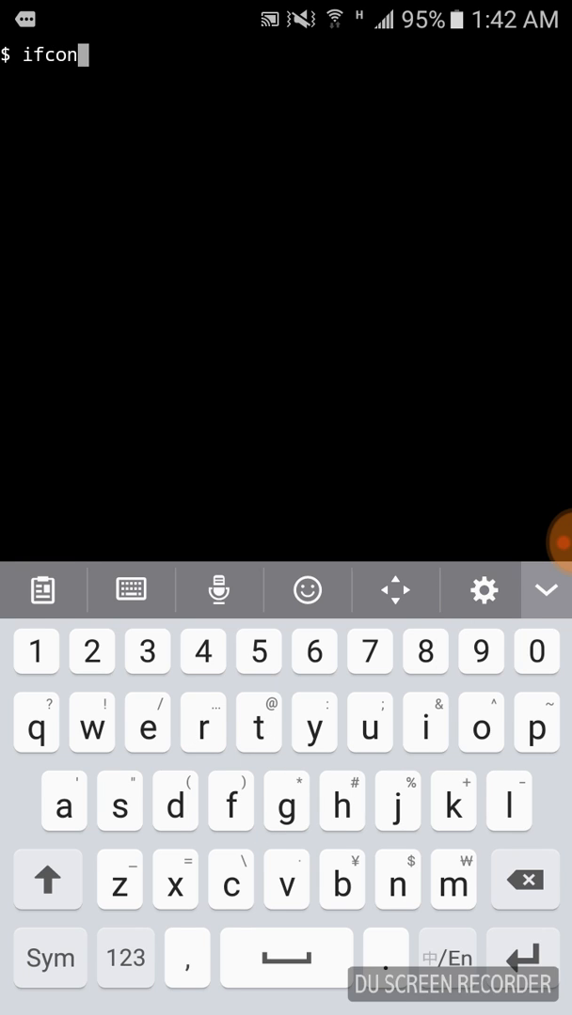
key(Enter)
text(n)
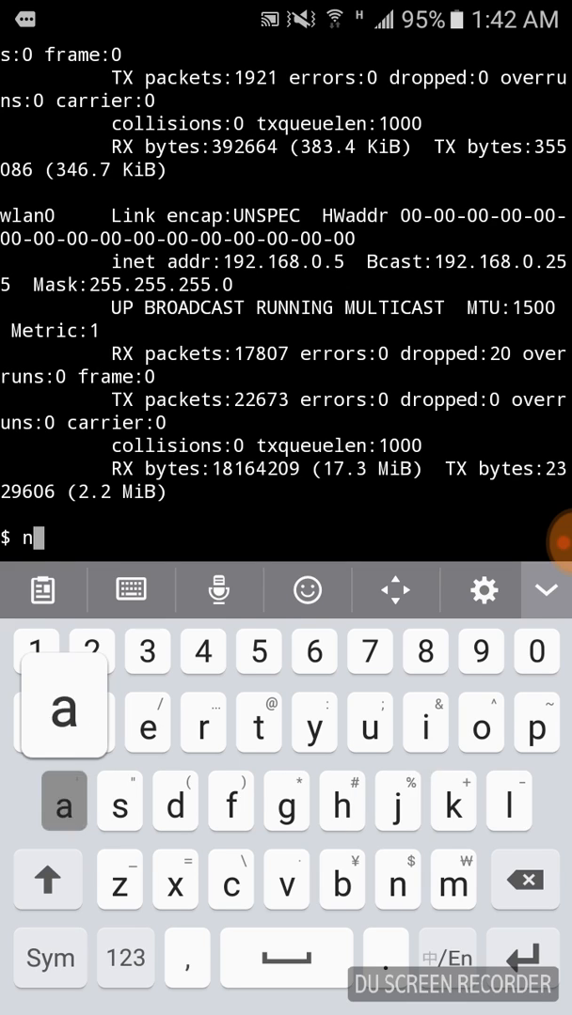
Step: Run the misspelled namp 192.168.0.1/24 scan, which returns command-not-found suggestions
text(amp)
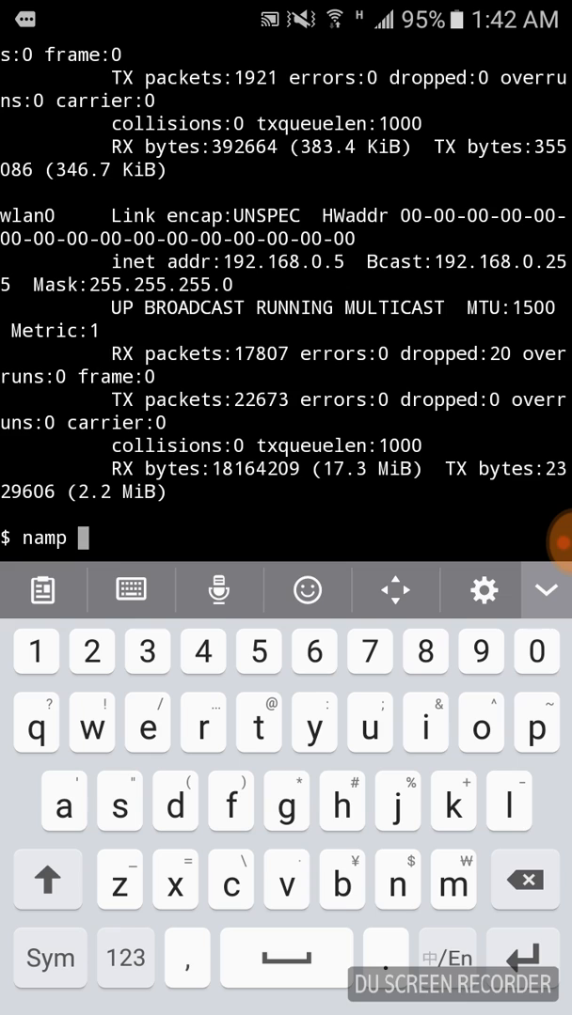
text(192.16)
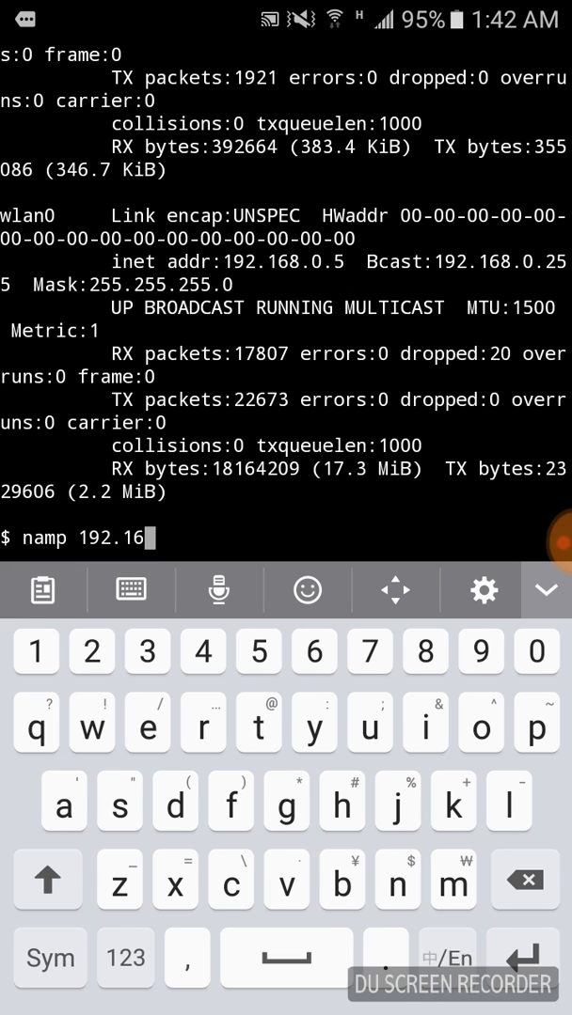
text(8.0.1/)
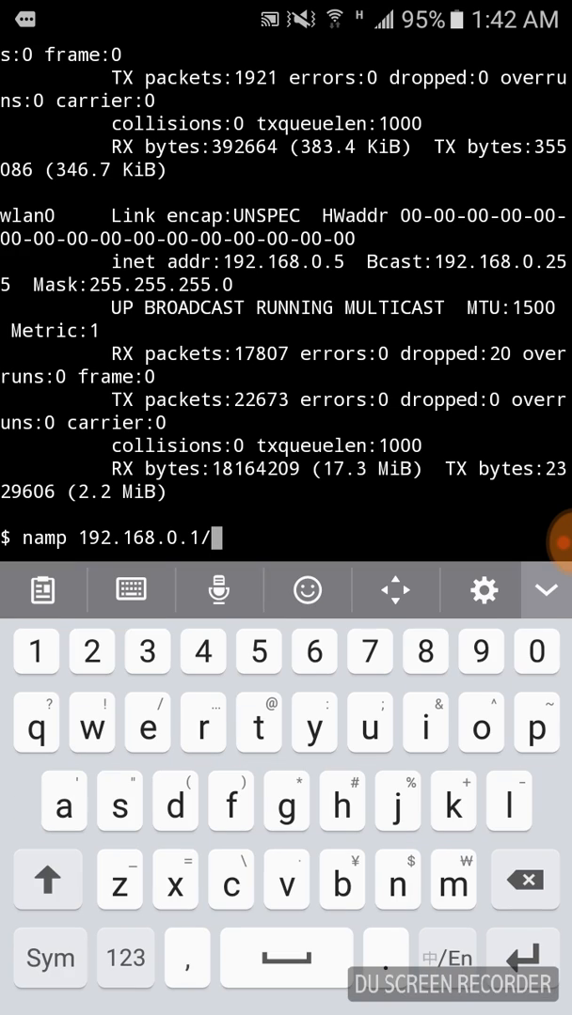
text(24)
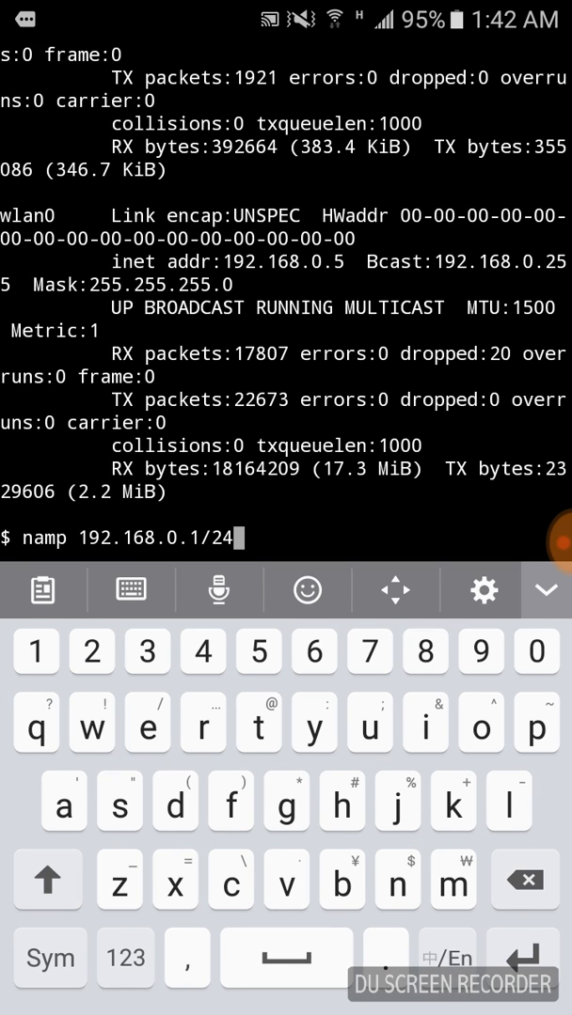
key(Enter)
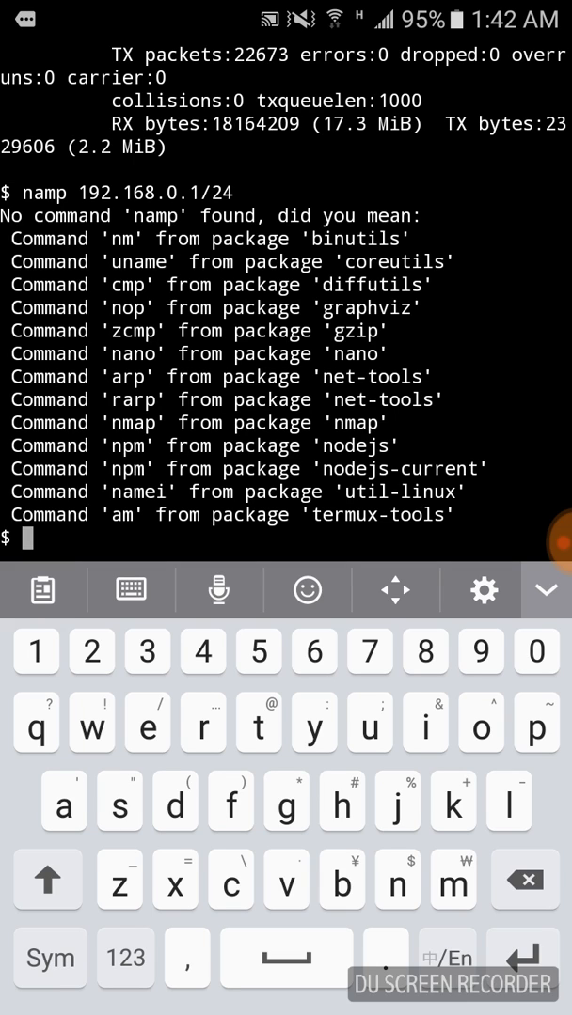
Step: Type the corrected nmap 192.168.0.1/24 command and scroll back over the ifconfig output
text(na)
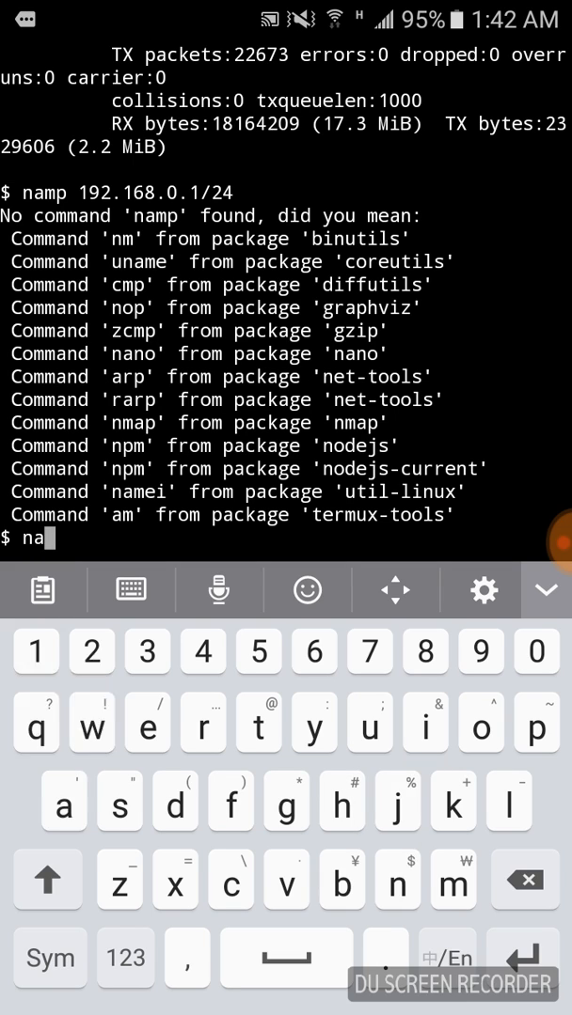
text(mp)
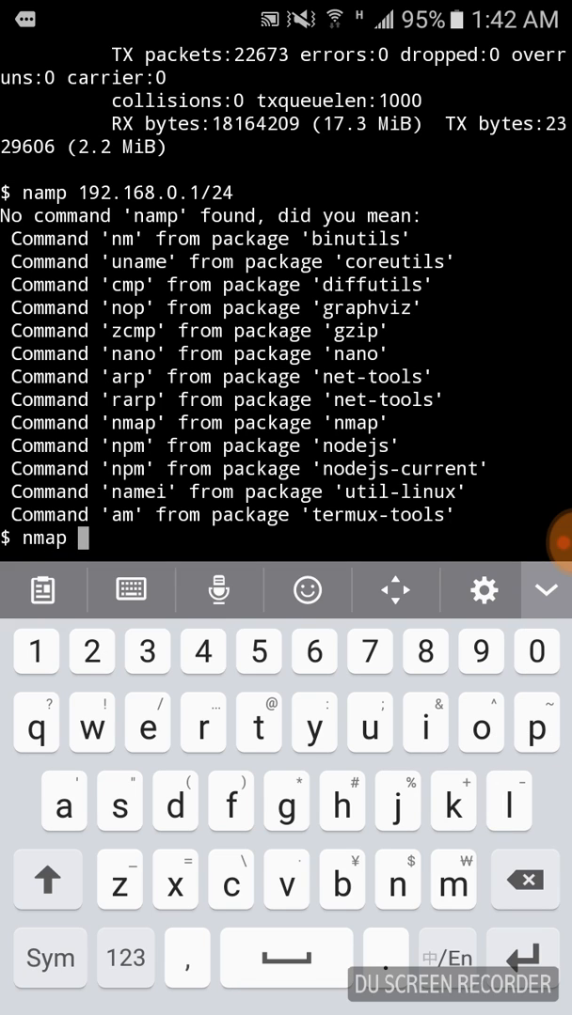
text(19)
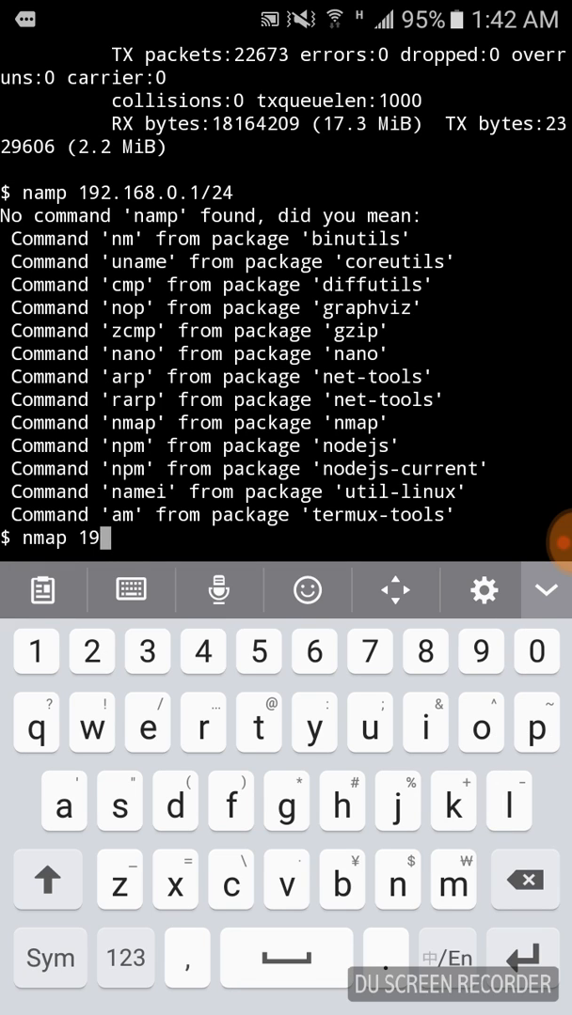
text(2.168.0.1)
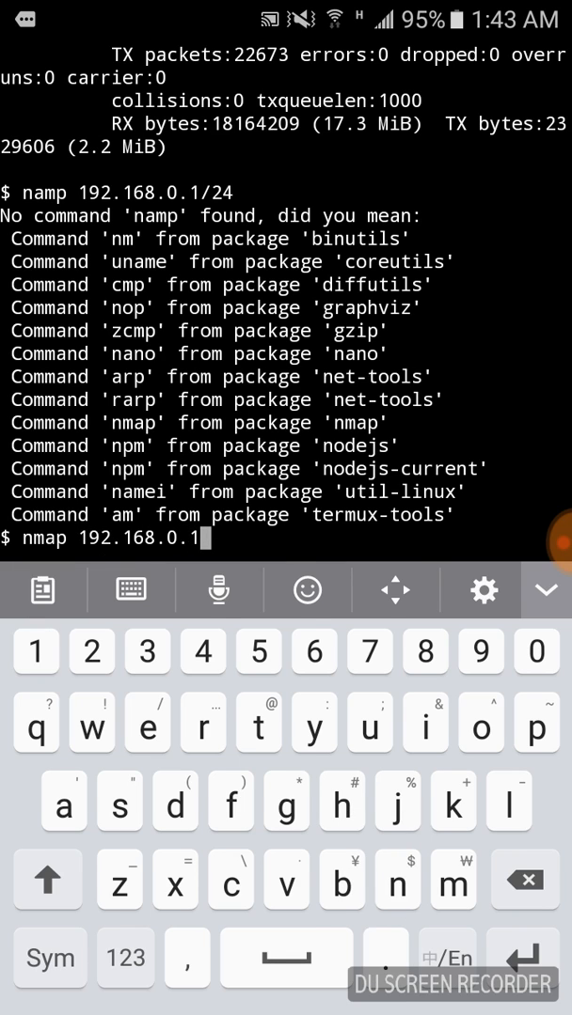
text(/)
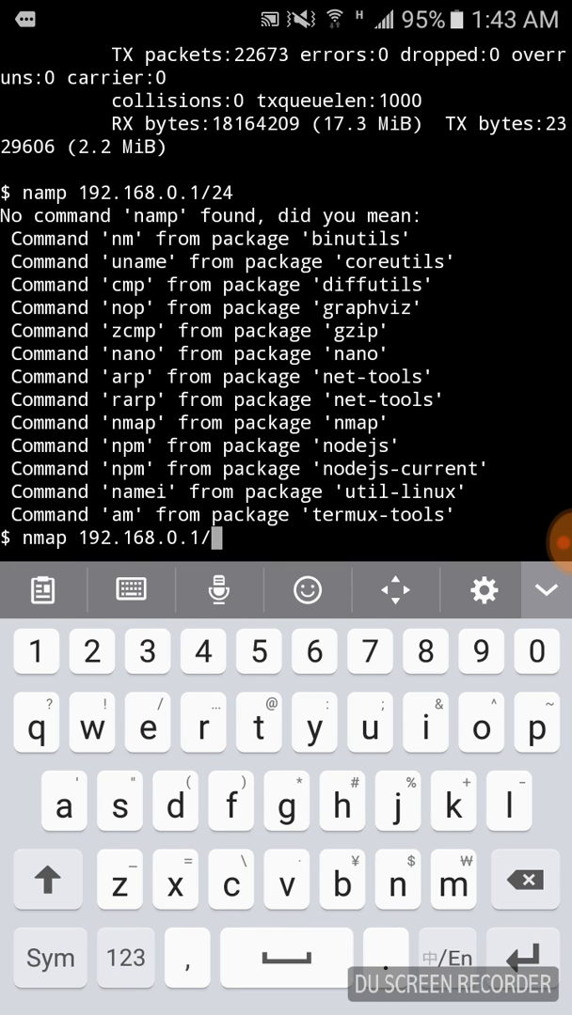
text(24)
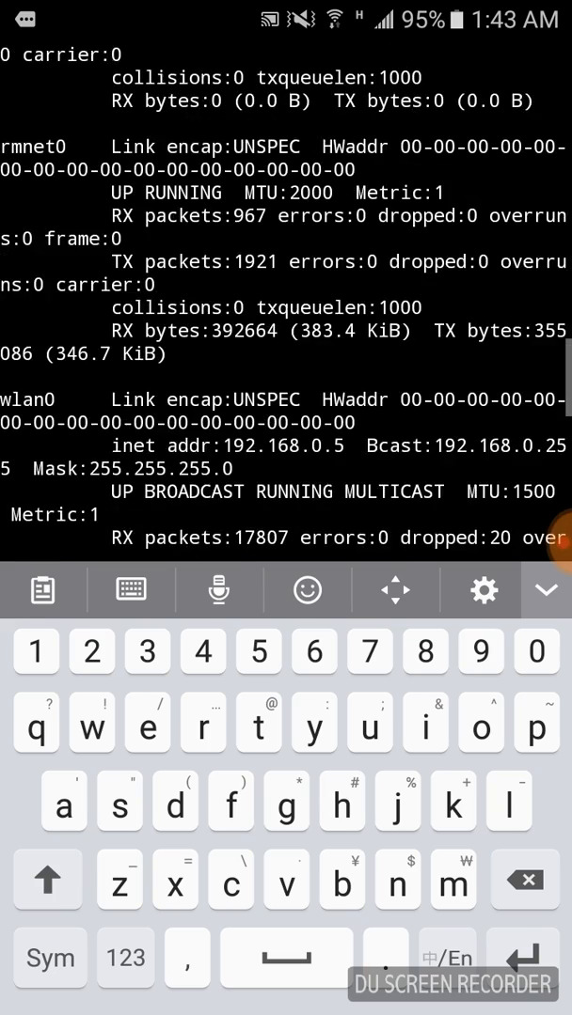
scroll(down, 3)
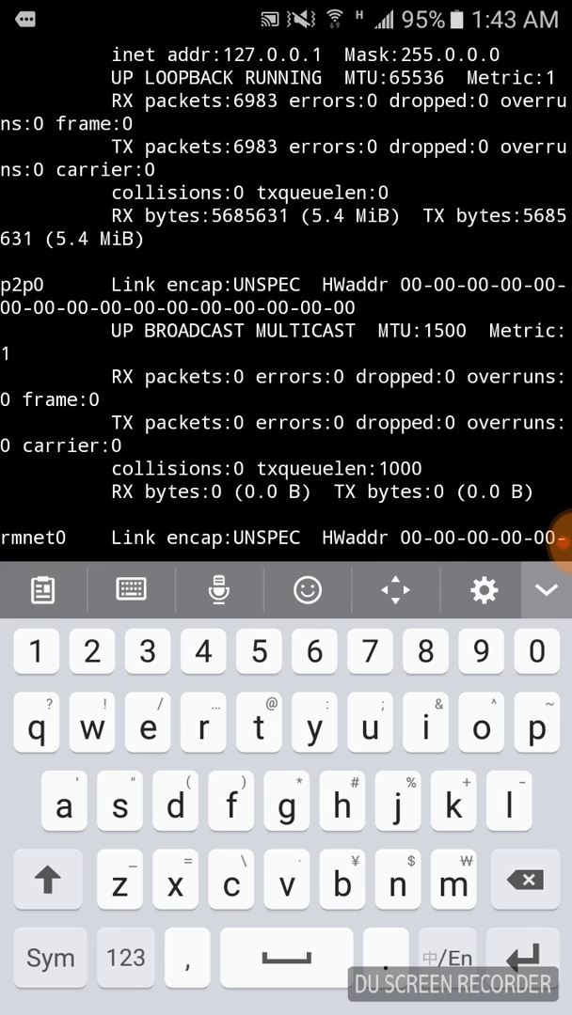